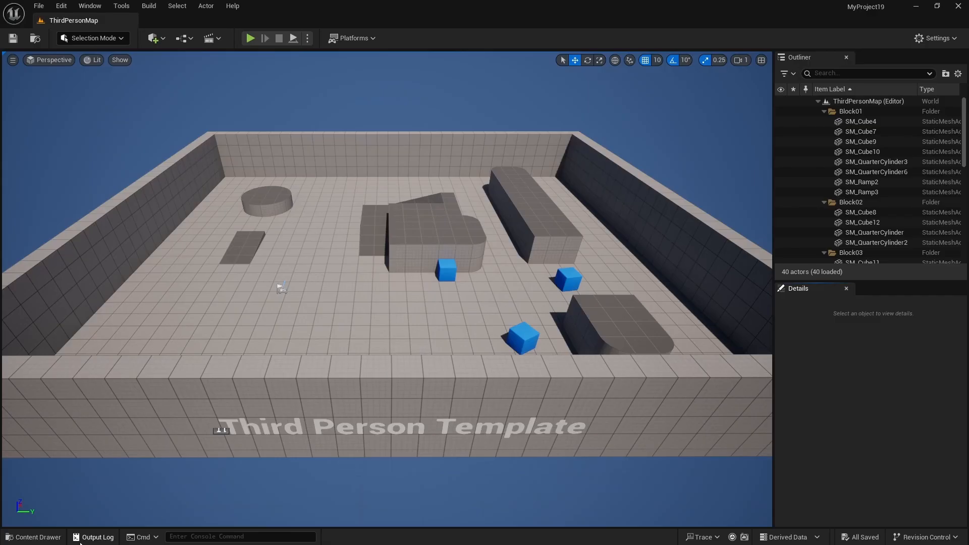
Open the Cube Blueprint from Content/ThirdPerson/Blueprints in the Content Drawer.
{"action": "left_click", "coordinate": [35, 537]}
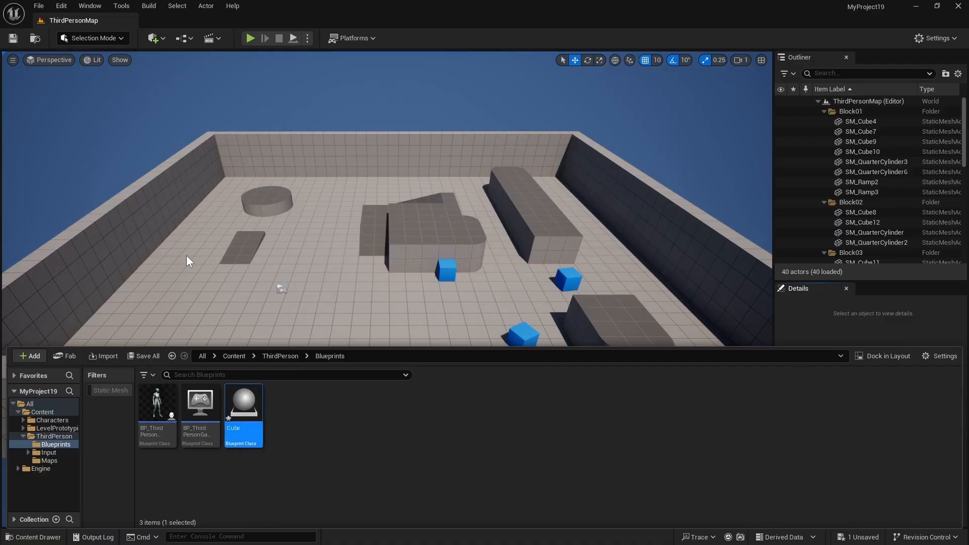
{"action": "double_click", "coordinate": [243, 402]}
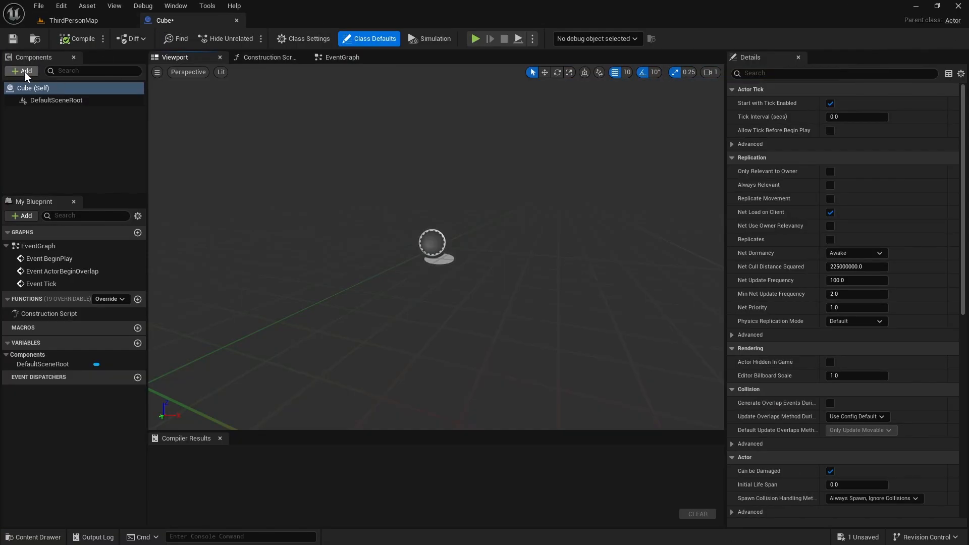
Add a Cube mesh component, compile, and place a Timeline node in the EventGraph.
{"action": "left_click", "coordinate": [21, 71]}
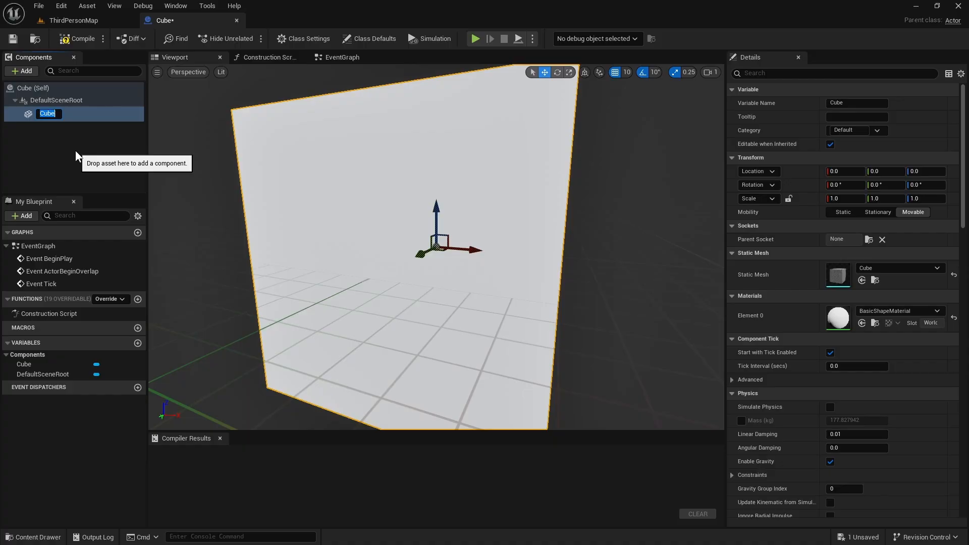
{"action": "left_click", "coordinate": [341, 57]}
{"action": "type", "text": "add time"}
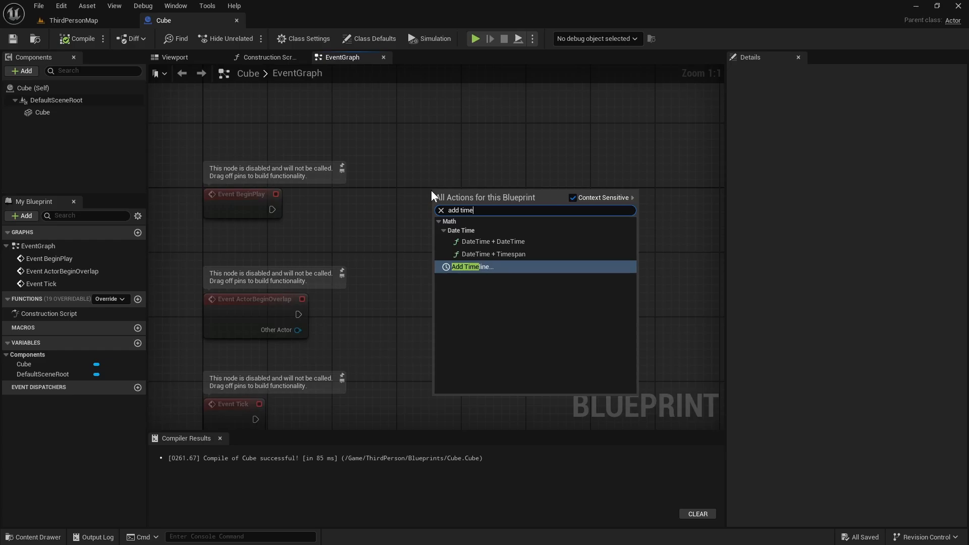
{"action": "left_click", "coordinate": [472, 266]}
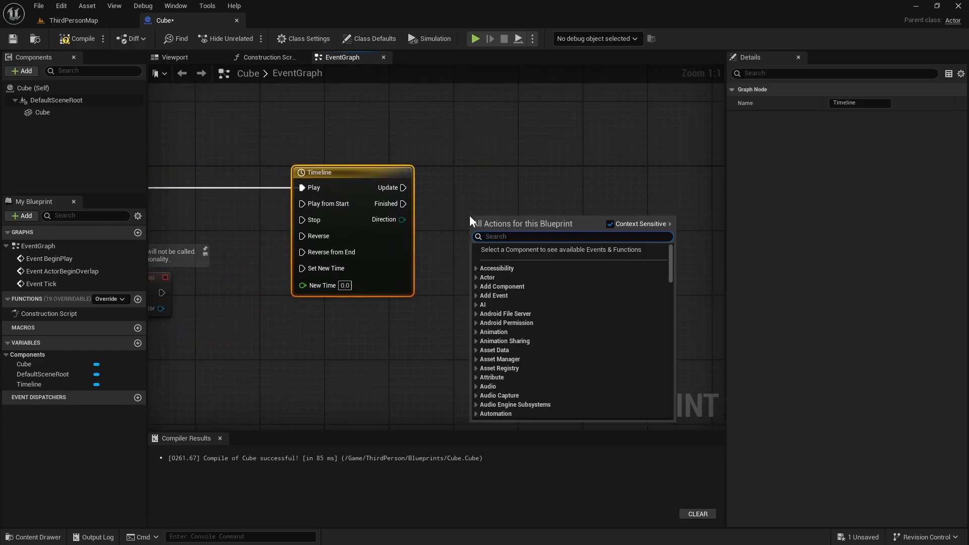
{"action": "left_click", "coordinate": [519, 220]}
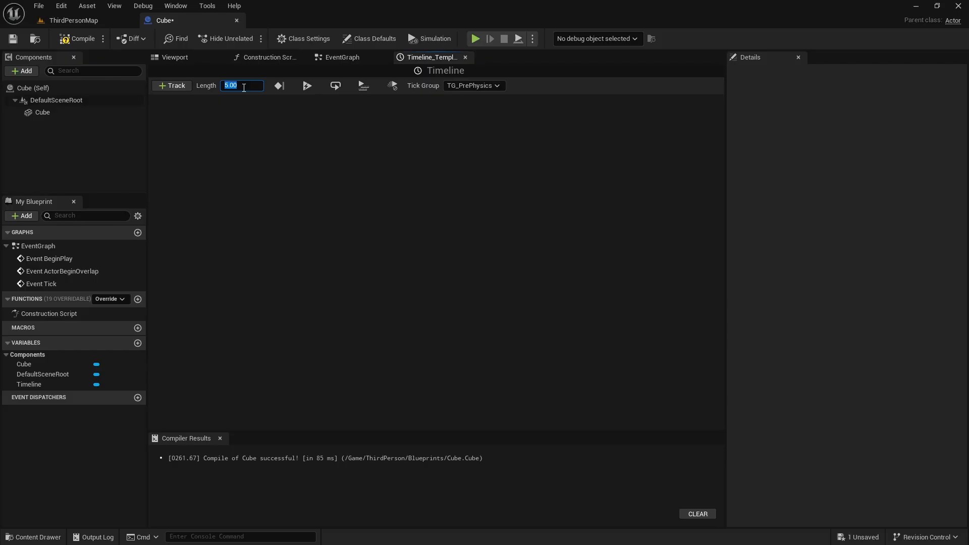
Set the Timeline length to 1.00 and add a float track named Alpha.
{"action": "type", "text": "1.00"}
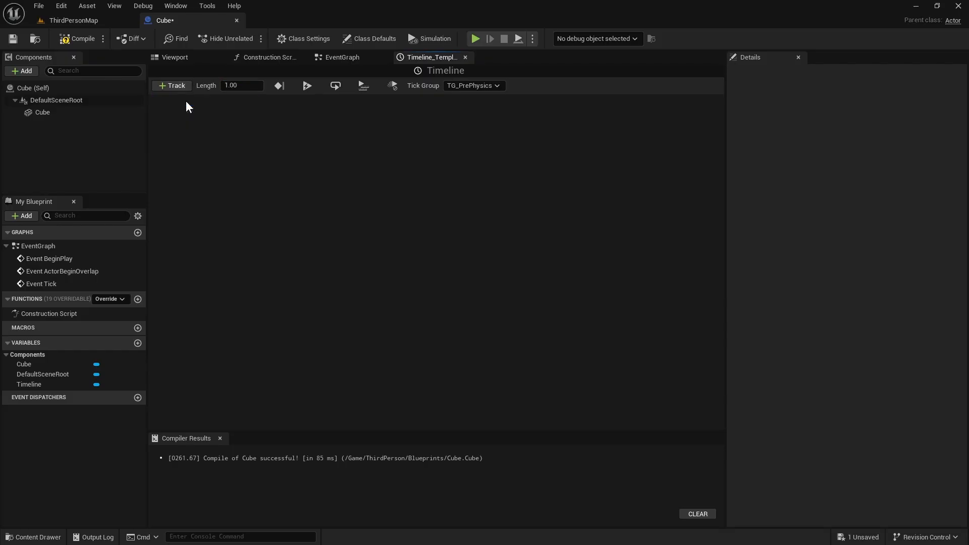
{"action": "left_click", "coordinate": [172, 85]}
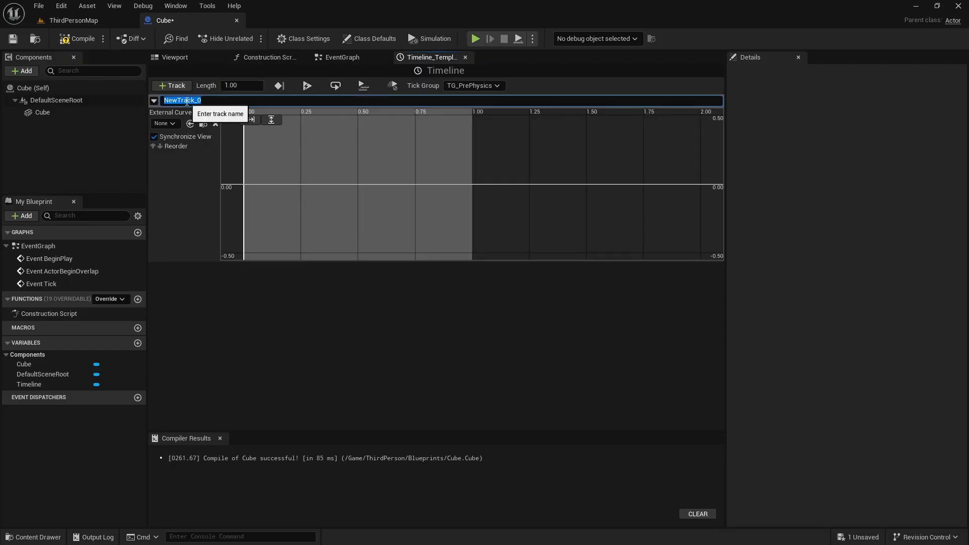
{"action": "type", "text": "Alpha"}
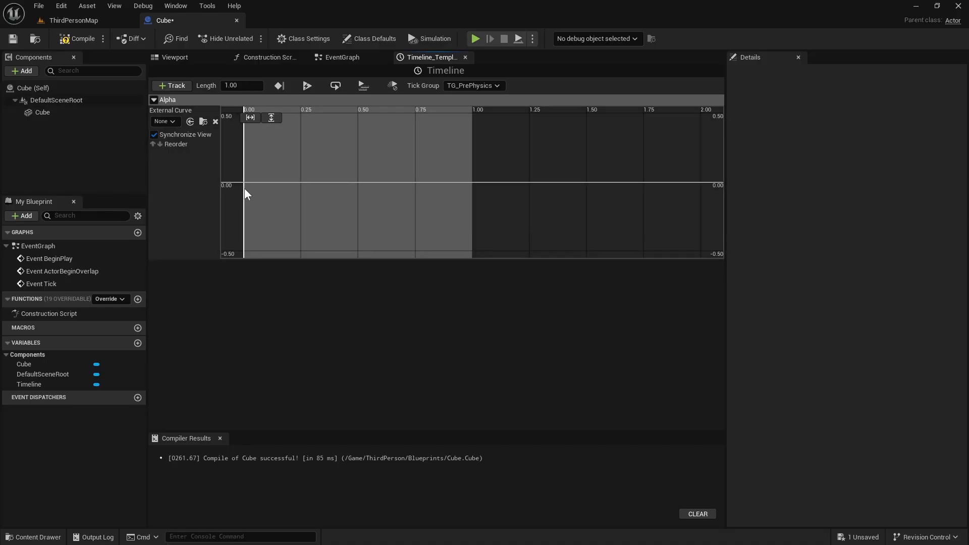
Key the Alpha curve at (0,0) and (1,1), then fit it vertically.
{"action": "right_click", "coordinate": [248, 194]}
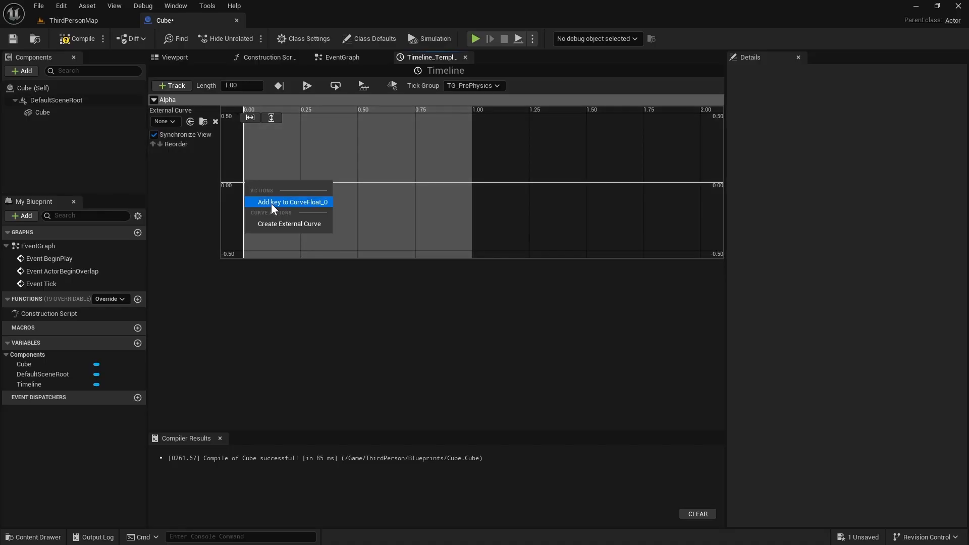
{"action": "left_click", "coordinate": [291, 202]}
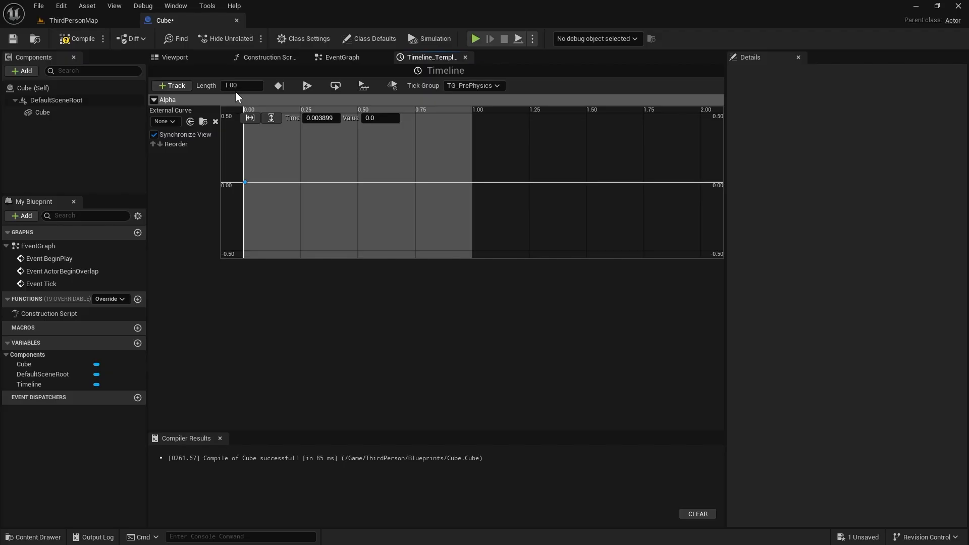
{"action": "mouse_move", "coordinate": [385, 159]}
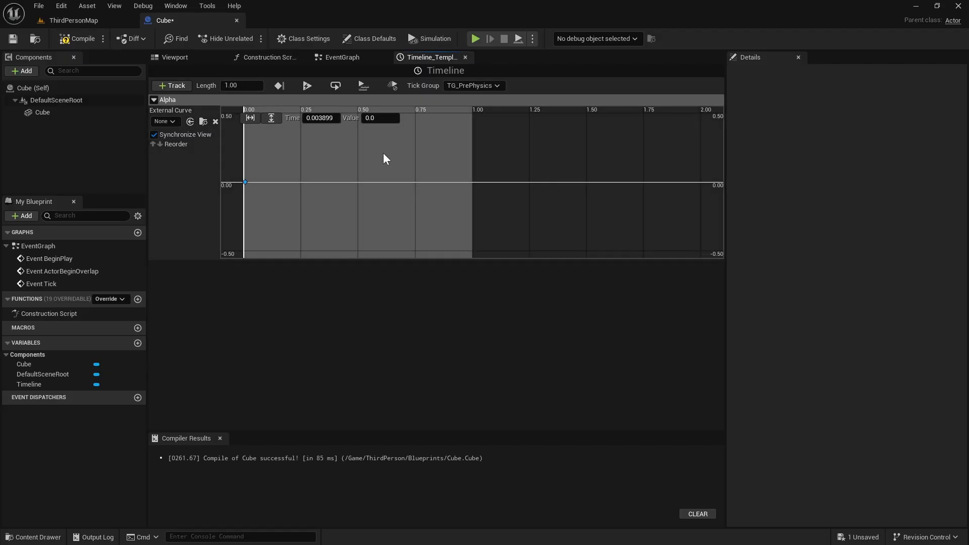
{"action": "right_click", "coordinate": [386, 158]}
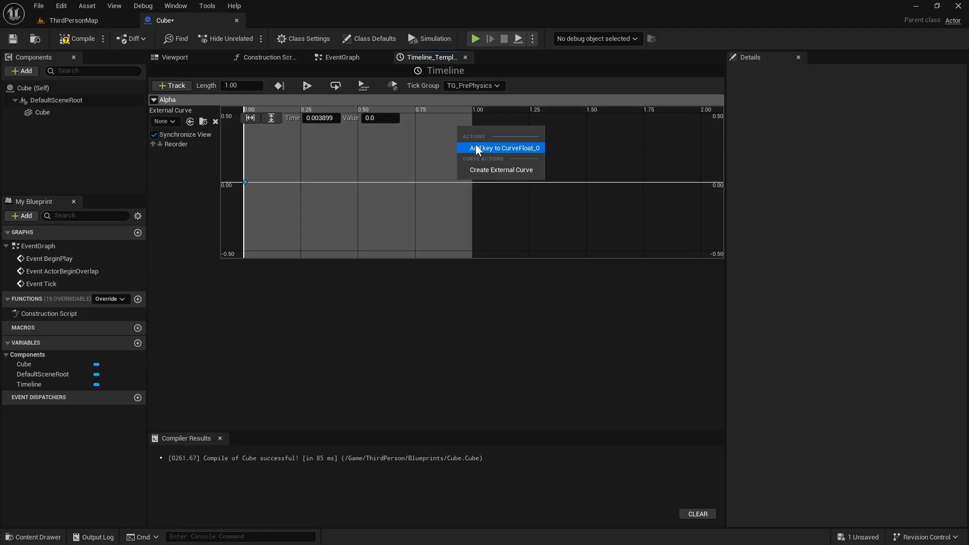
{"action": "left_click", "coordinate": [501, 148]}
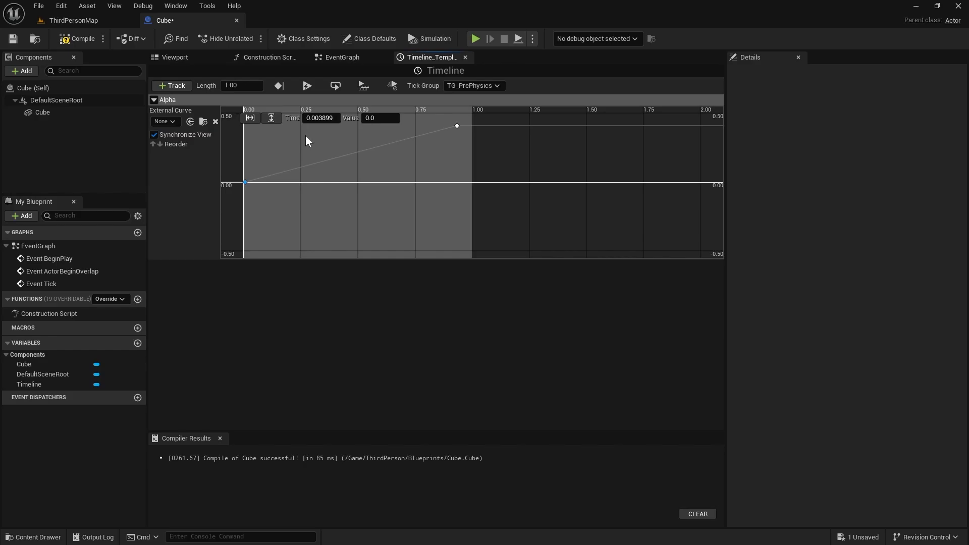
{"action": "left_click", "coordinate": [321, 118]}
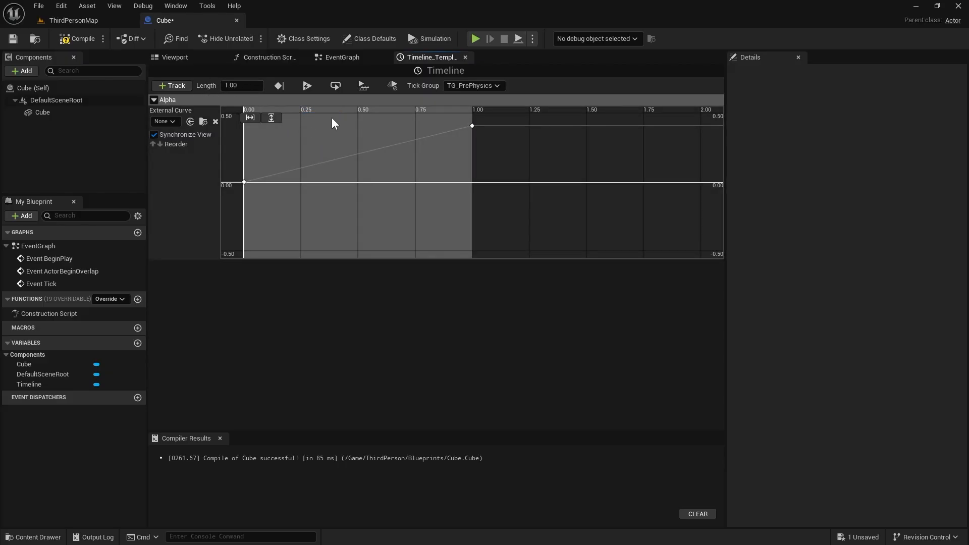
{"action": "left_click", "coordinate": [473, 126]}
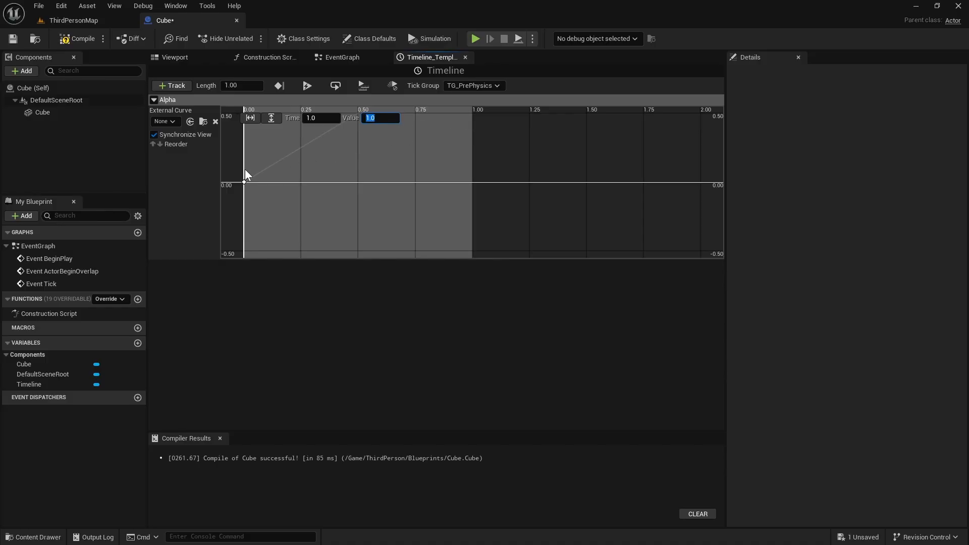
{"action": "left_click", "coordinate": [271, 117]}
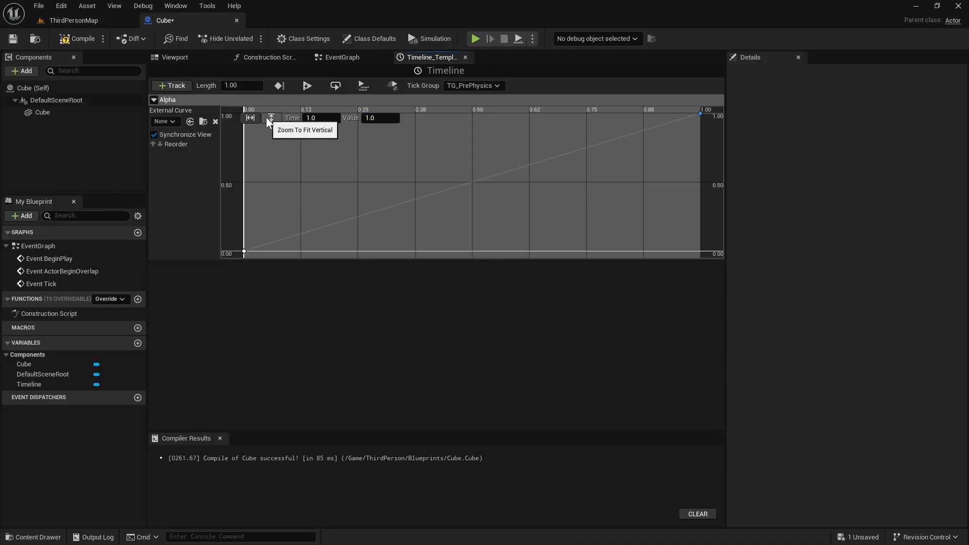
{"action": "left_click", "coordinate": [341, 57]}
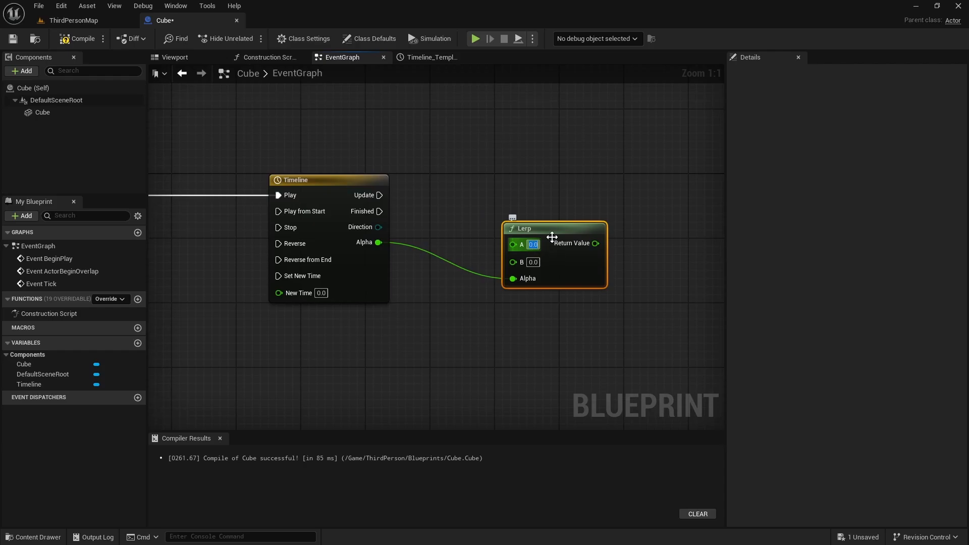
Set Lerp B to 360 and wire its result into the Cube's Set Relative Rotation yaw.
{"action": "left_click", "coordinate": [532, 262]}
{"action": "type", "text": "360"}
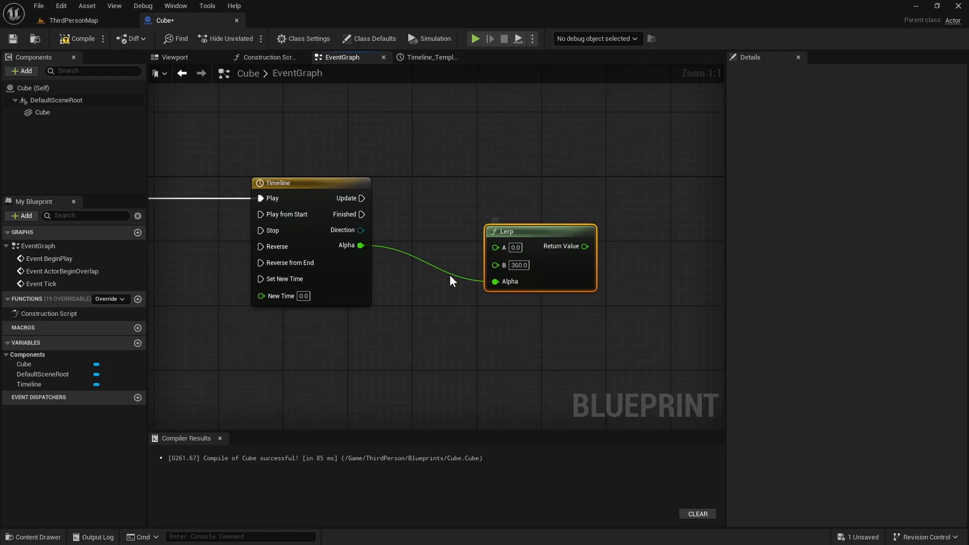
{"action": "mouse_move", "coordinate": [489, 260]}
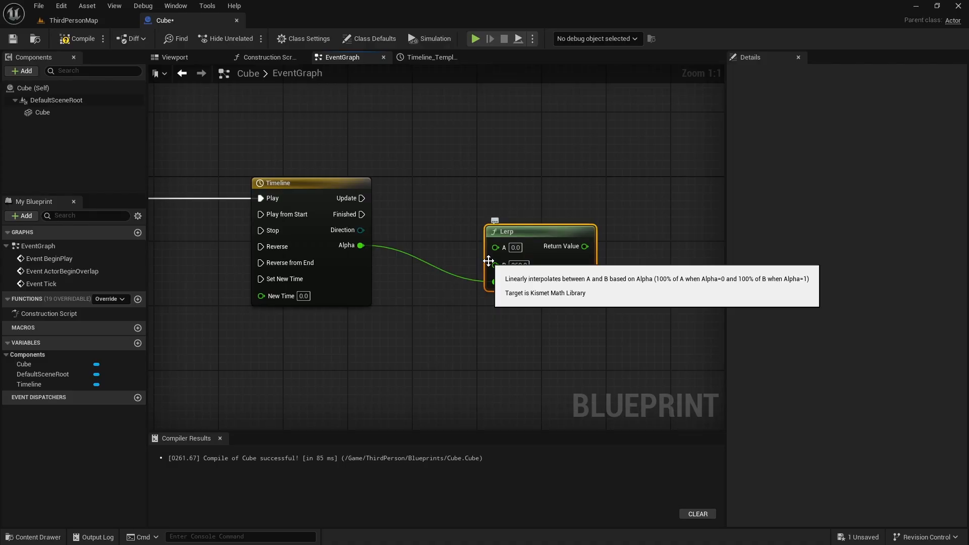
{"action": "left_click", "coordinate": [519, 265]}
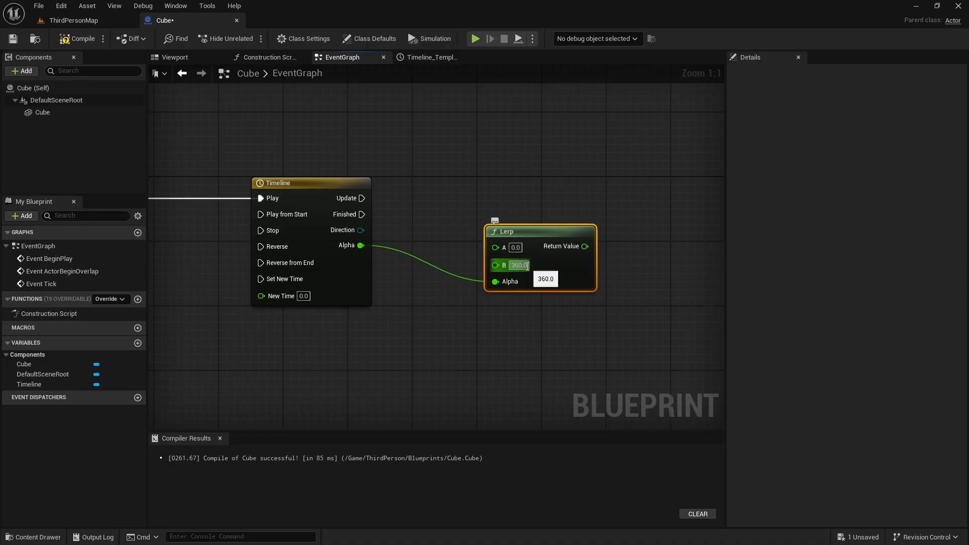
{"action": "left_click", "coordinate": [43, 112]}
{"action": "type", "text": "set"}
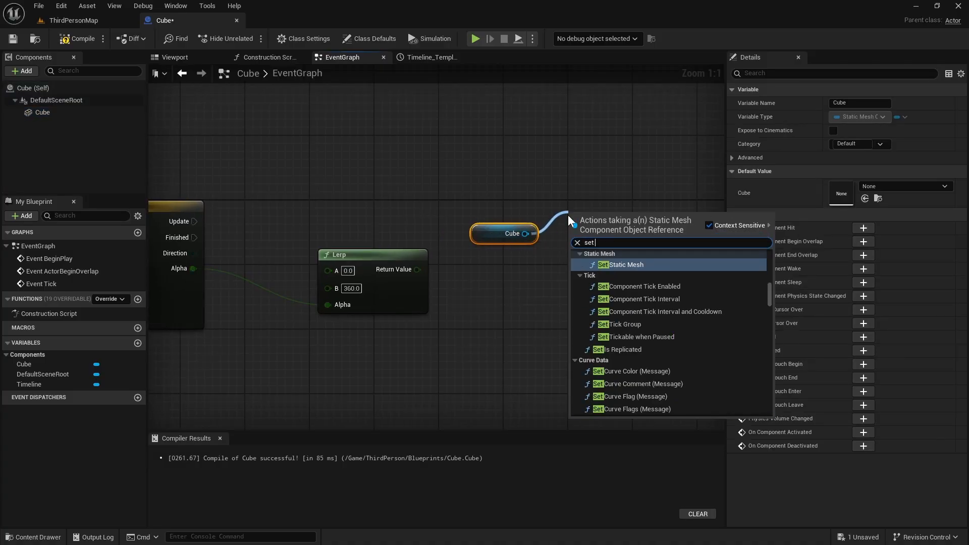
{"action": "left_click", "coordinate": [622, 264]}
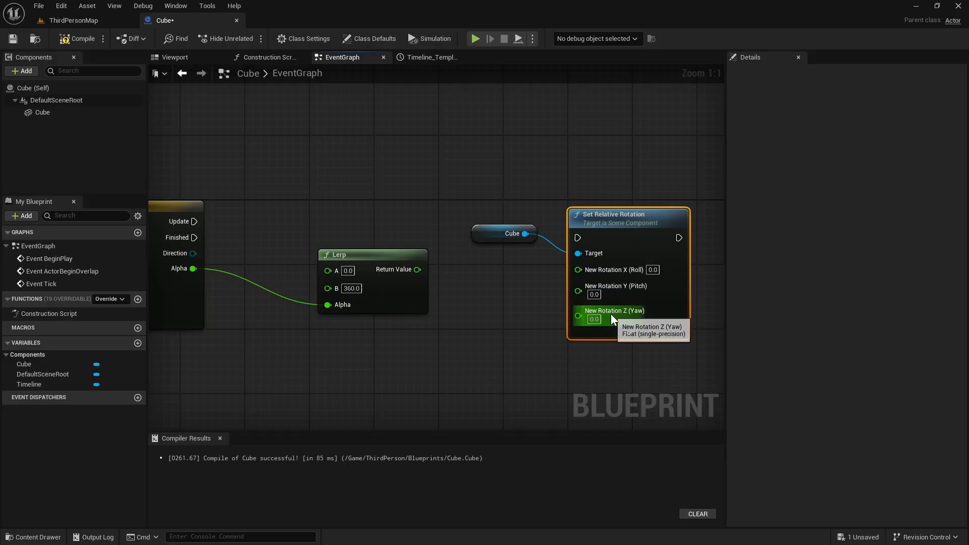
{"action": "mouse_move", "coordinate": [417, 269]}
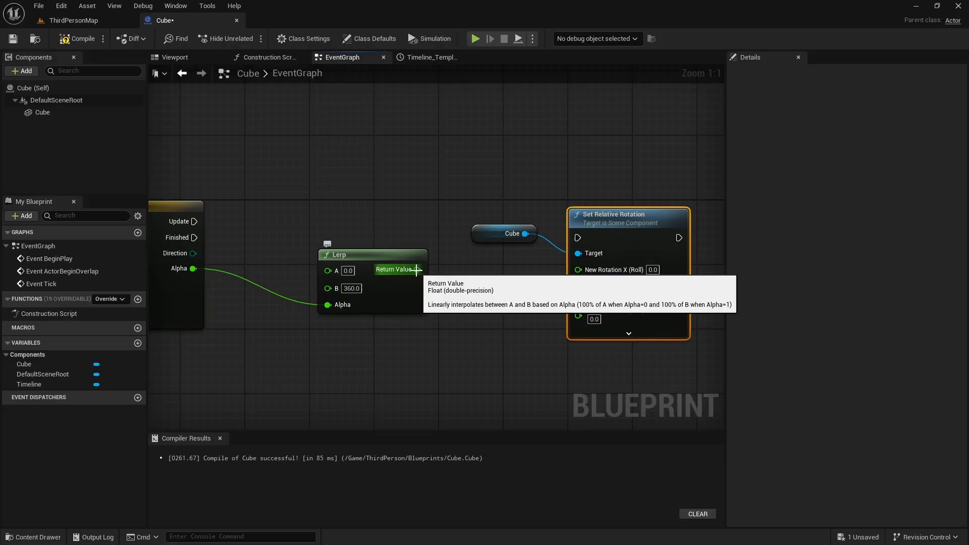
{"action": "left_click_drag", "start_coordinate": [418, 269], "coordinate": [577, 291]}
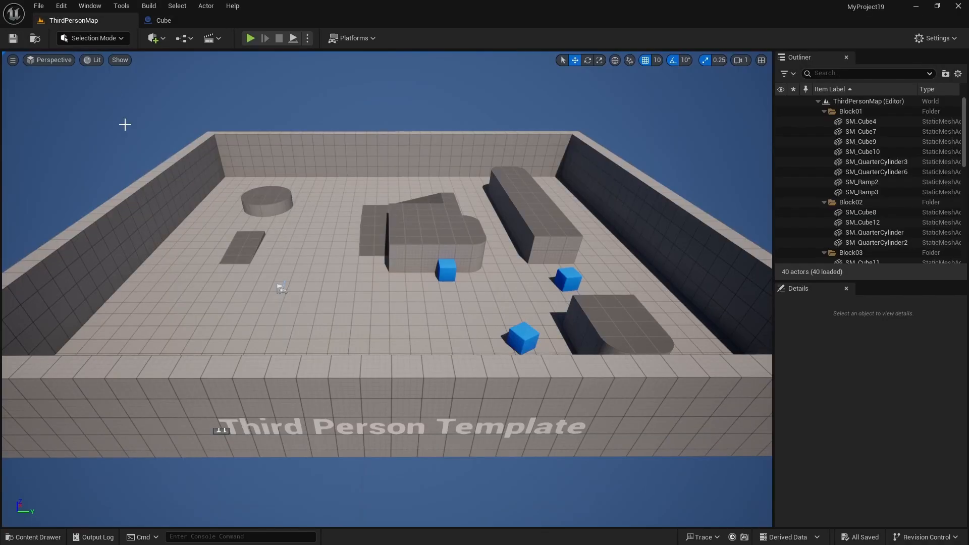
Place the Cube in ThirdPersonMap at height 120, then play-test and stop.
{"action": "left_click", "coordinate": [39, 537]}
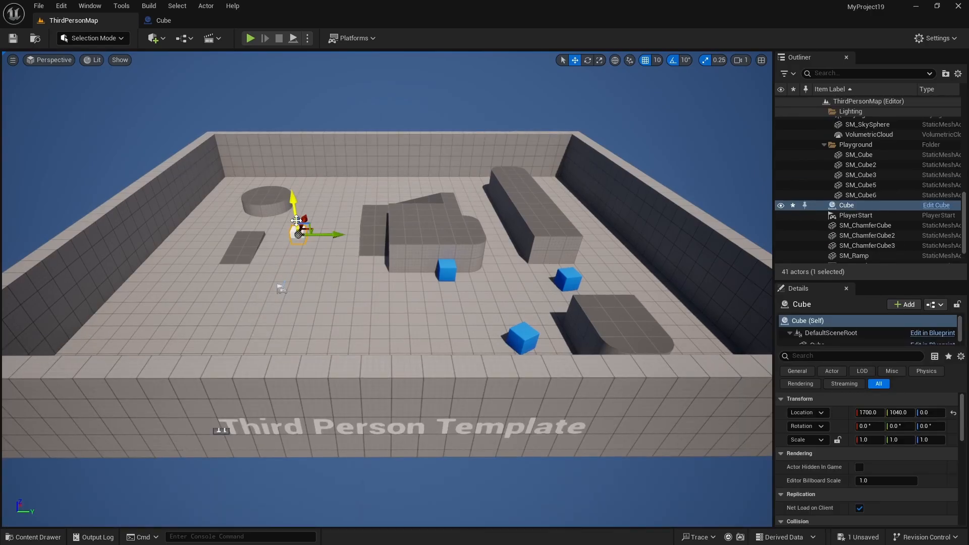
{"action": "left_click_drag", "start_coordinate": [293, 204], "coordinate": [290, 179]}
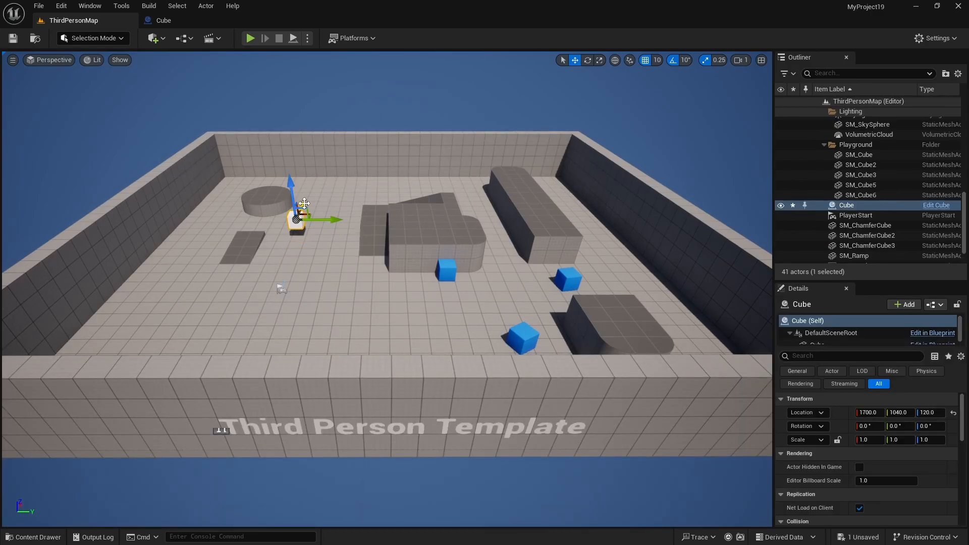
{"action": "left_click", "coordinate": [250, 38]}
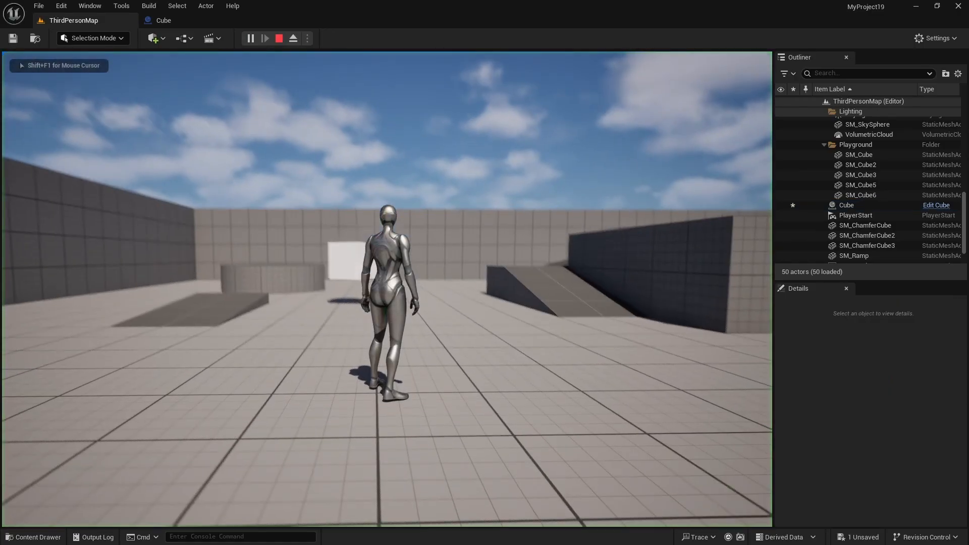
{"action": "left_click", "coordinate": [265, 38]}
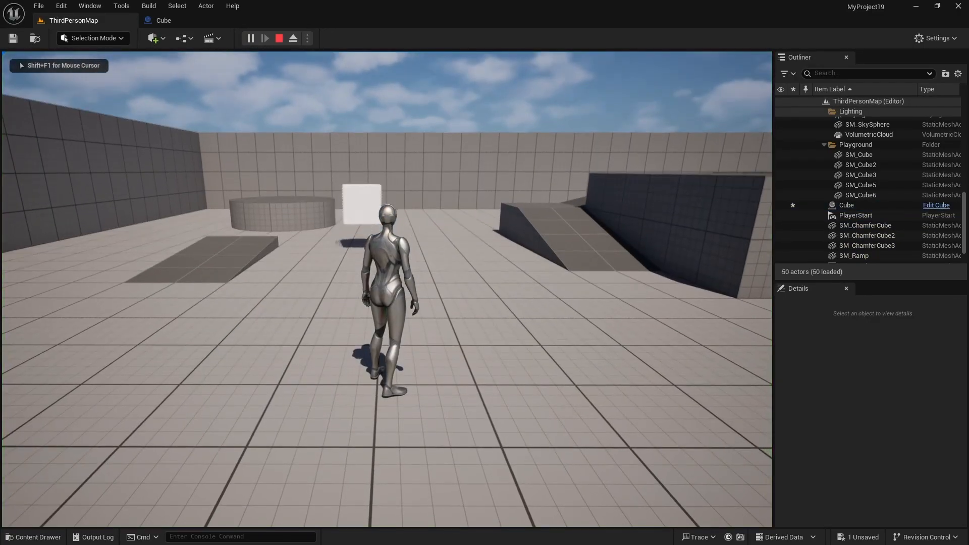
{"action": "left_click", "coordinate": [279, 39]}
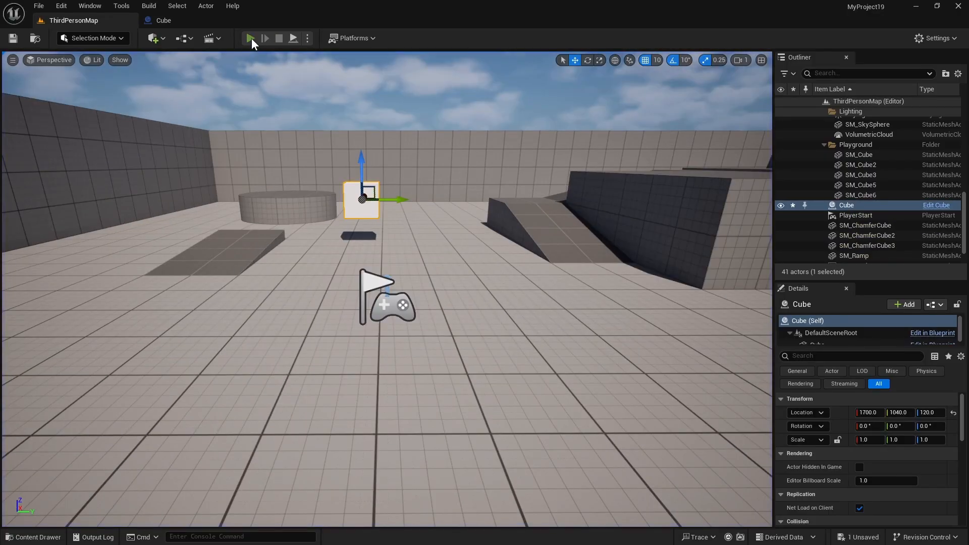
{"action": "left_click", "coordinate": [250, 38]}
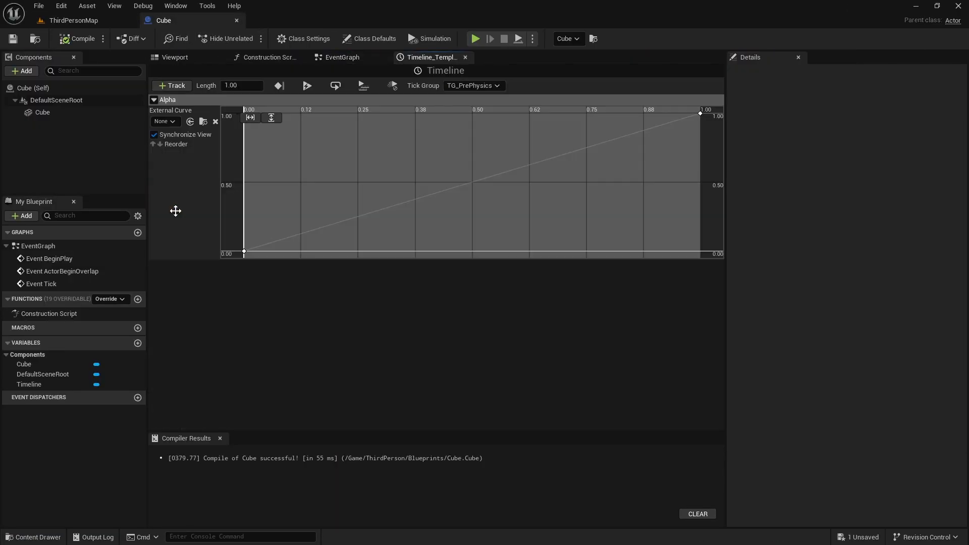
Turn on Loop for the Cube's one-second Timeline.
{"action": "left_click", "coordinate": [334, 86]}
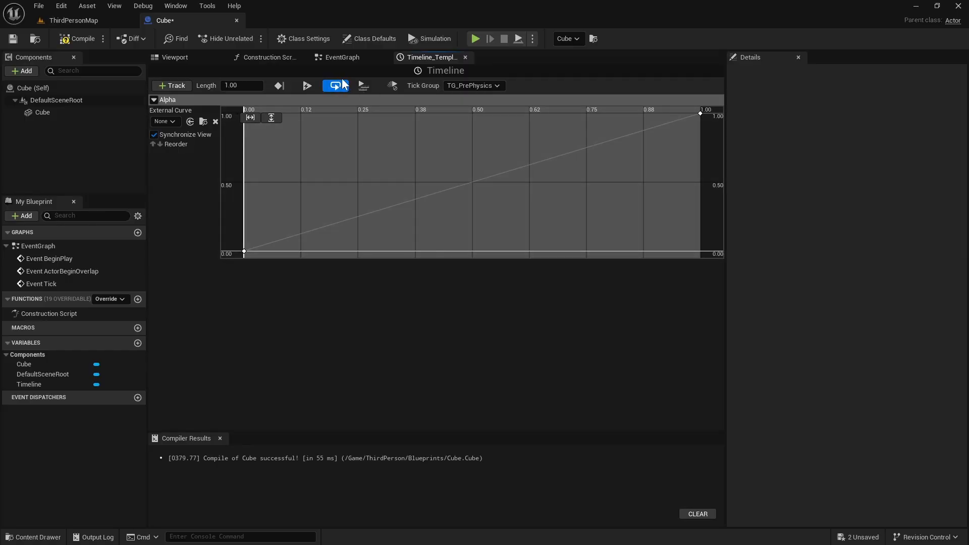
{"action": "mouse_move", "coordinate": [319, 90]}
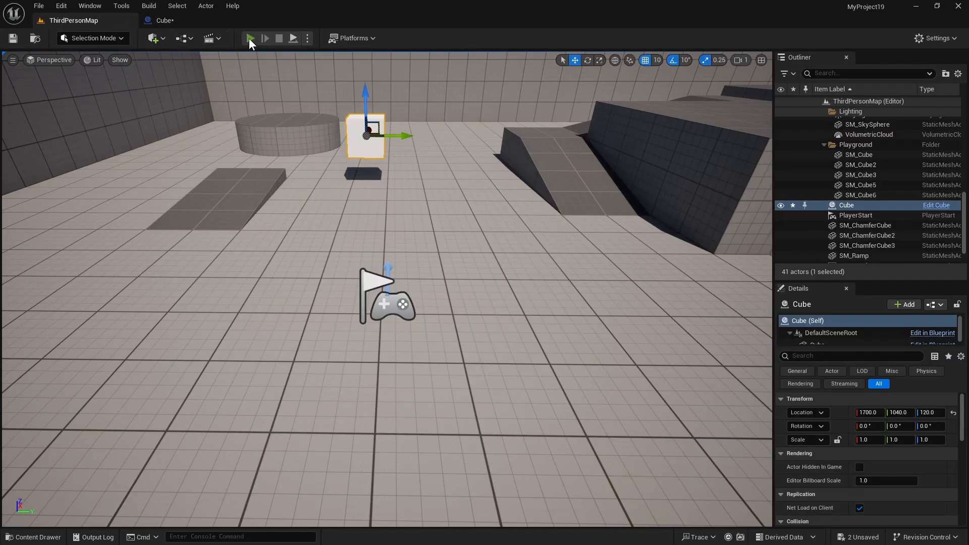
Start a Play session of ThirdPersonMap to watch the cube spin.
{"action": "left_click", "coordinate": [253, 39]}
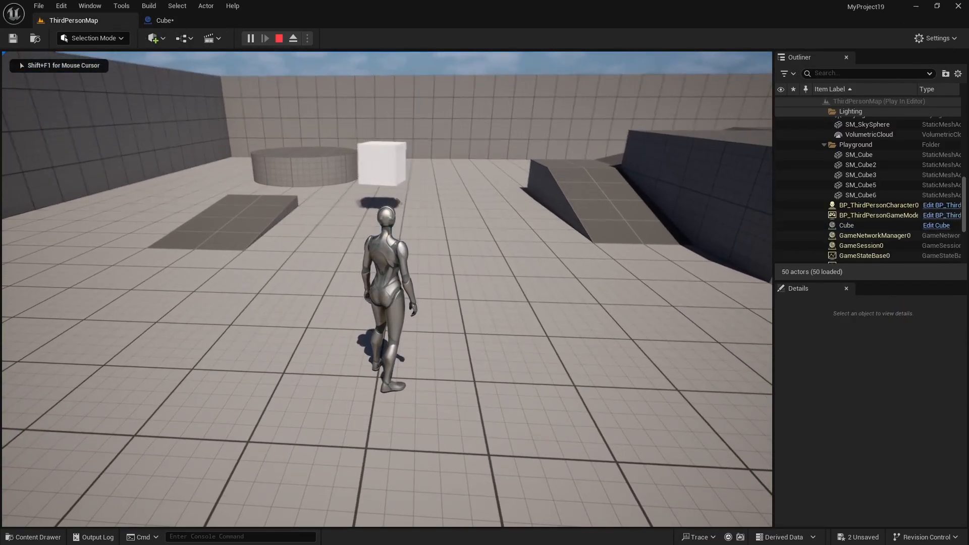